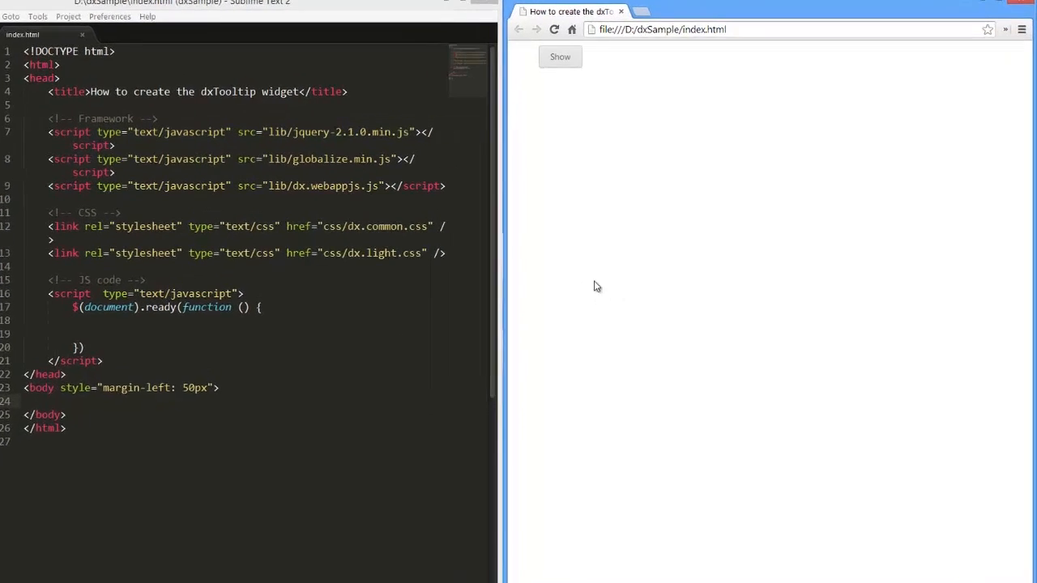
Show the 'This is a tooltip' tooltip via the page's Show button in Chrome.
left_click(561, 55)
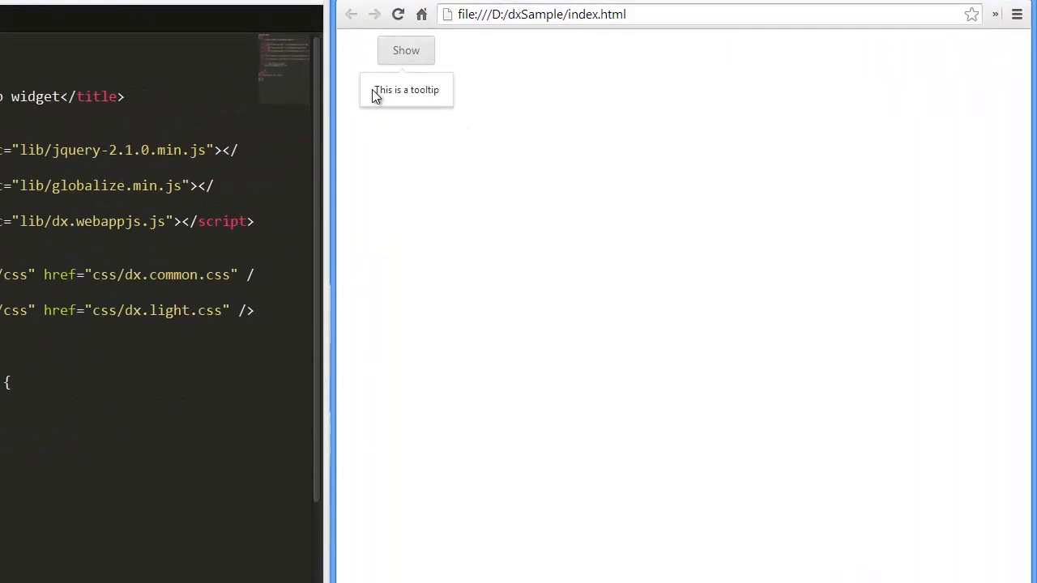
mouse_move(434, 129)
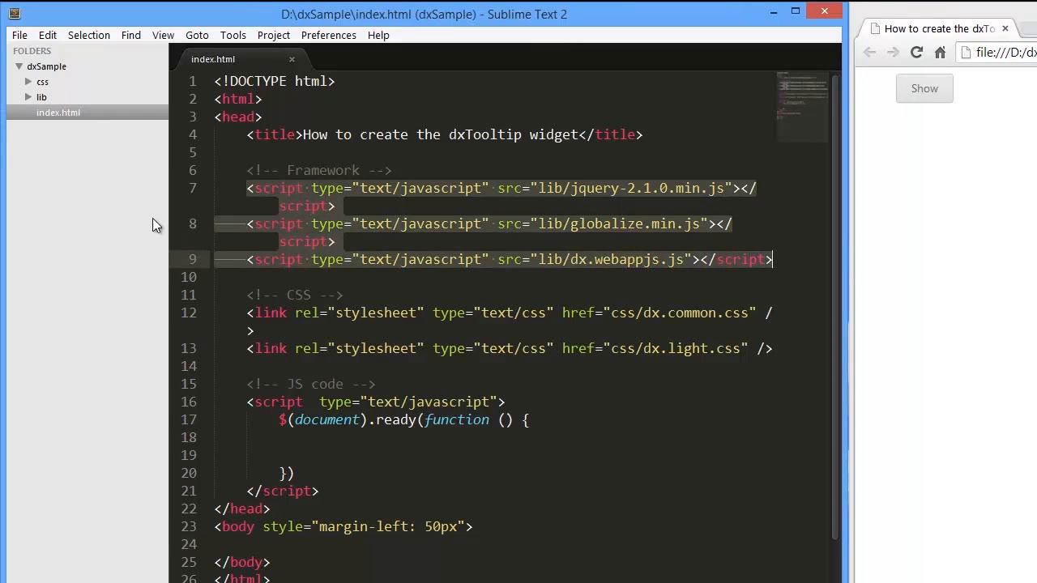
left_click(42, 97)
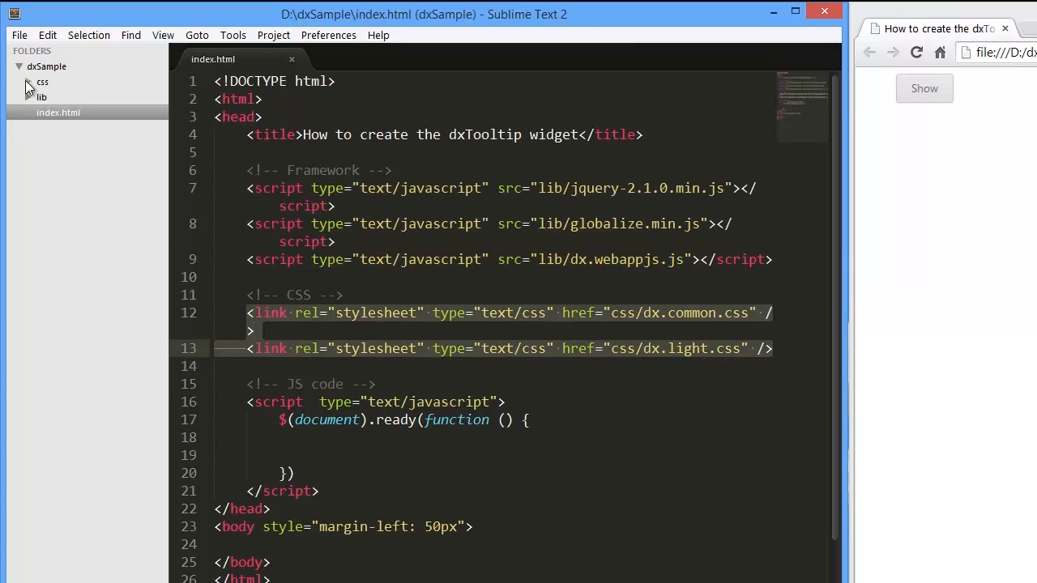
left_click(42, 81)
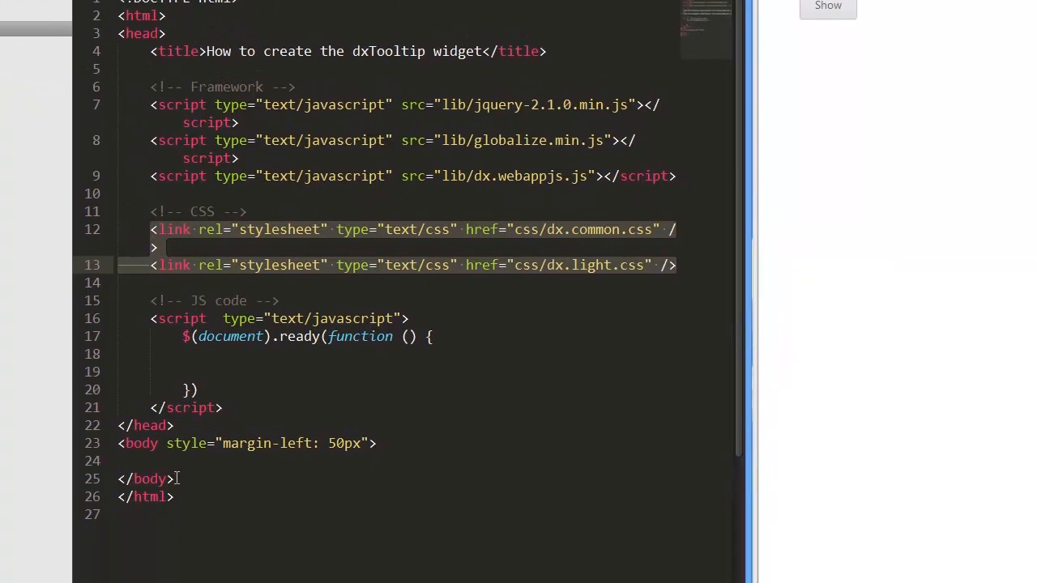
Add <div id="buttonContainer"></div> inside the body.
type("<")
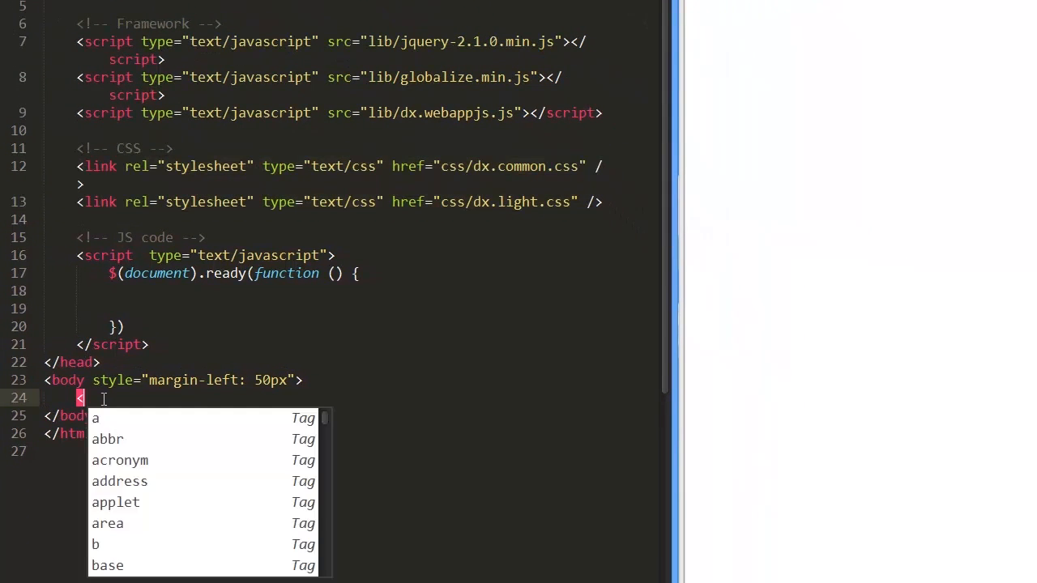
type("div></div>")
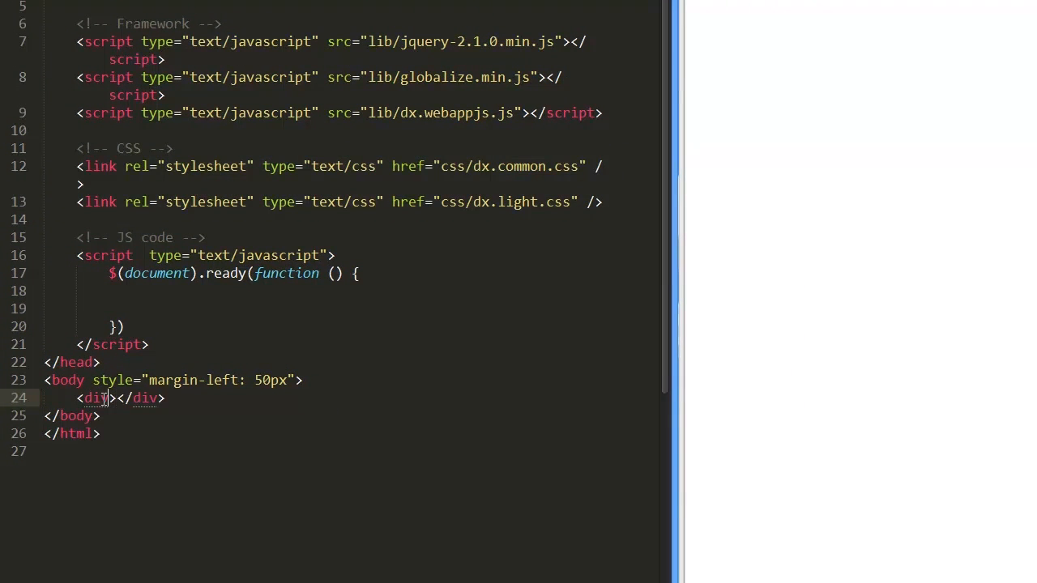
type("id=\"buttonContai")
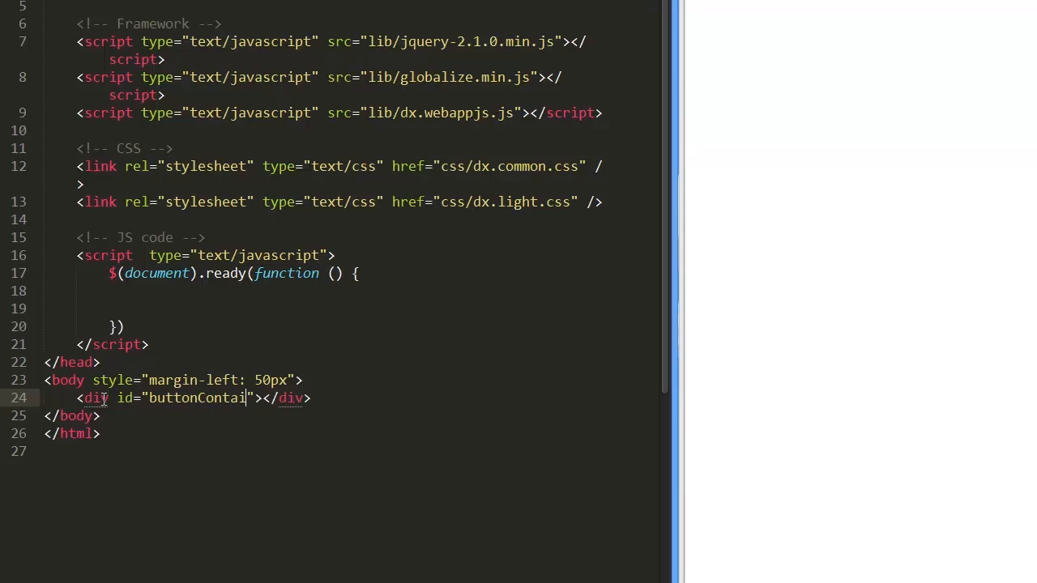
type("ner")
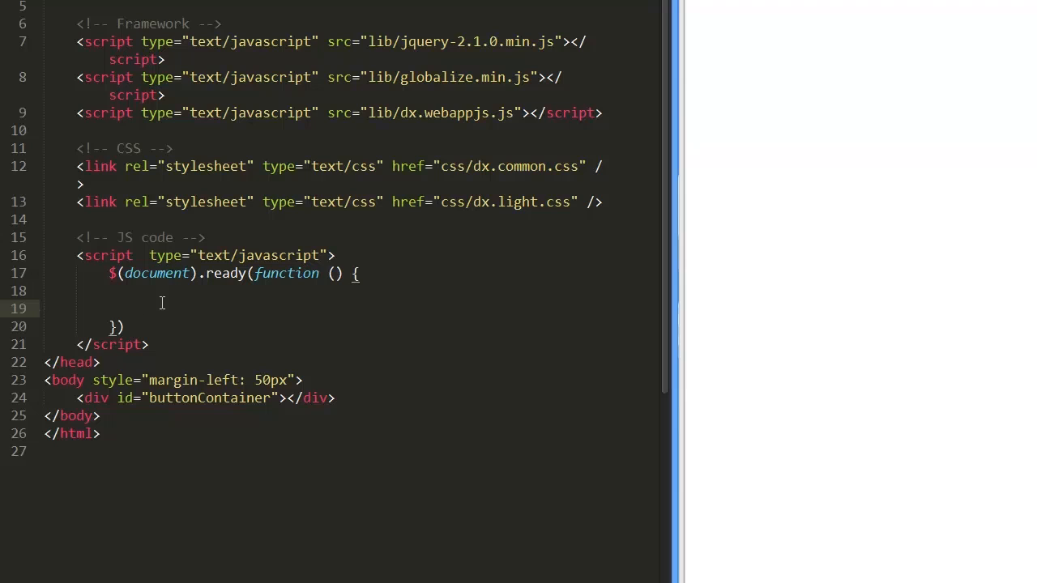
Call dxButton on #buttonContainer with an empty clickAction function.
type("$(\"#\")")
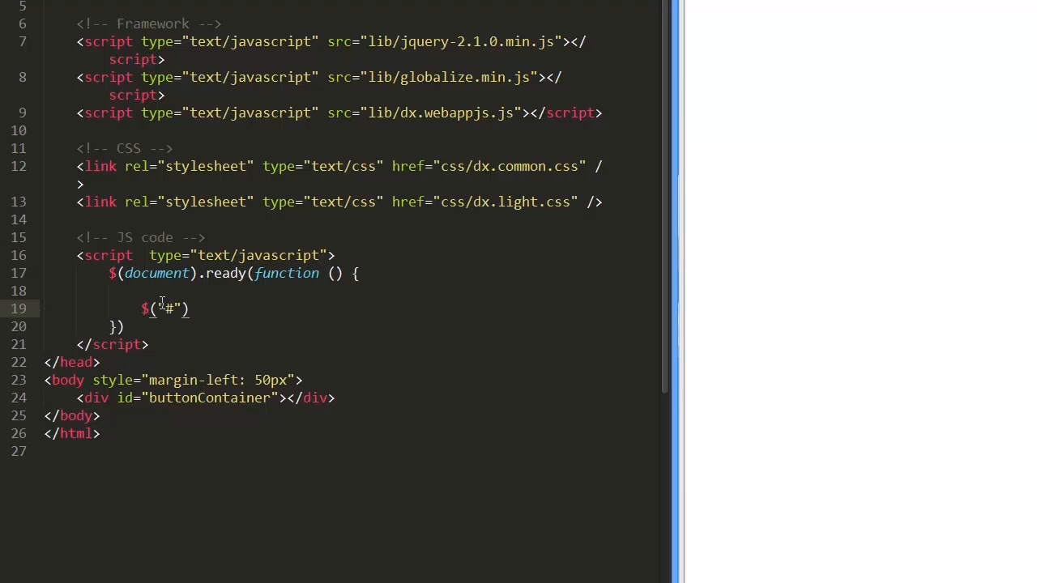
type("buttonContainer")
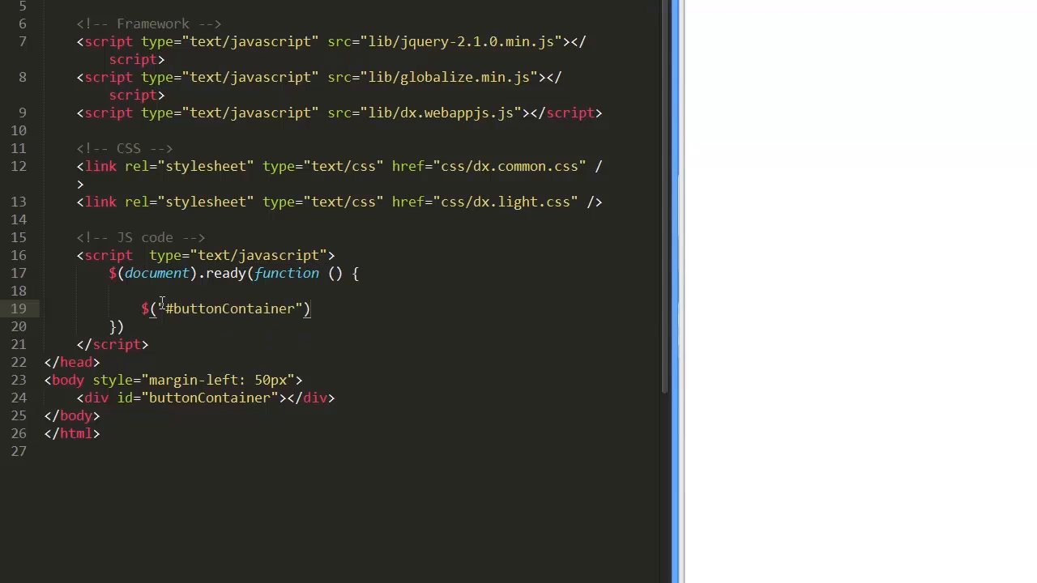
type(".dxButton")
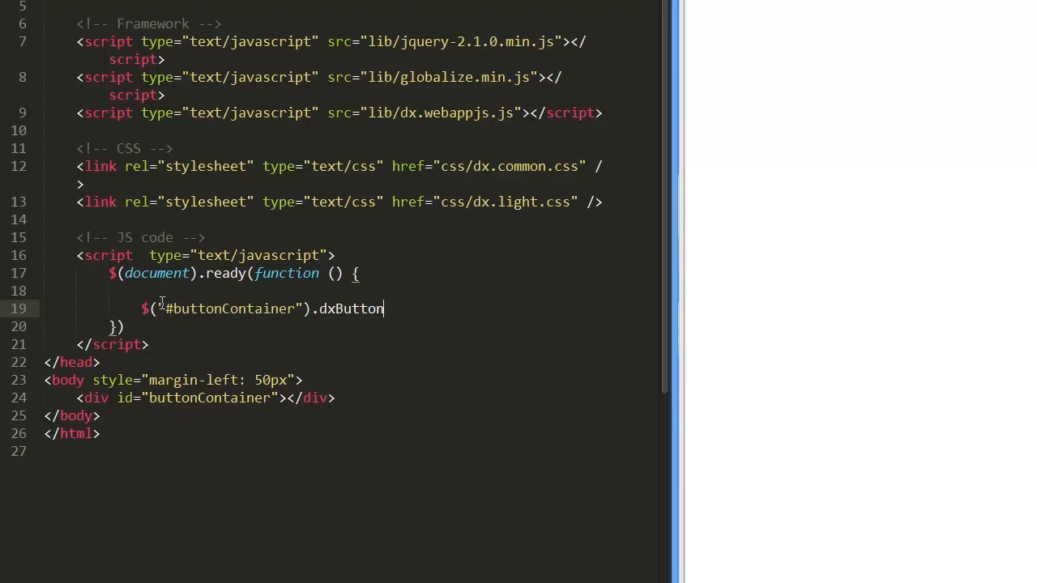
type("({")
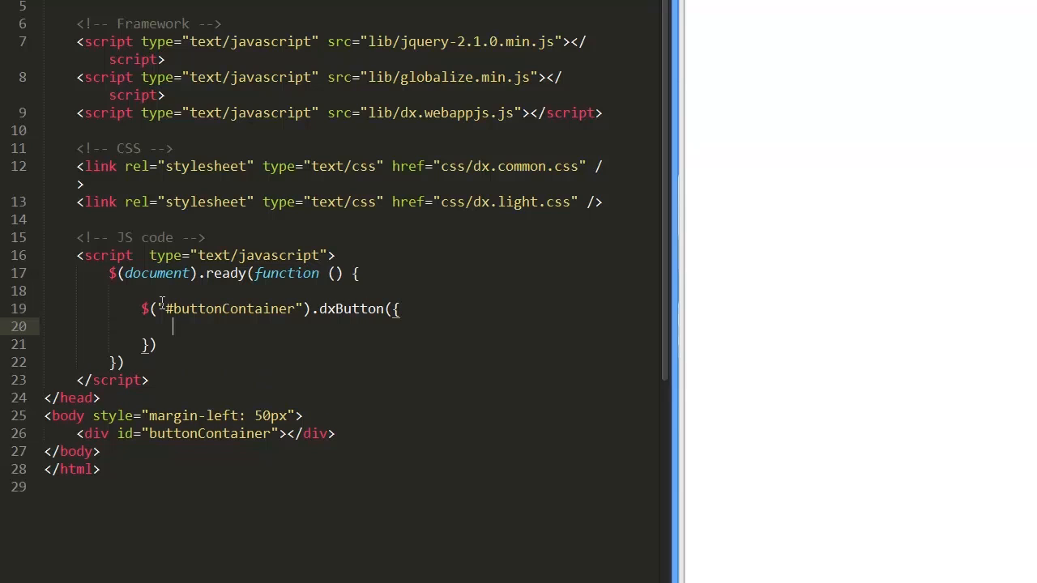
type("clickActi")
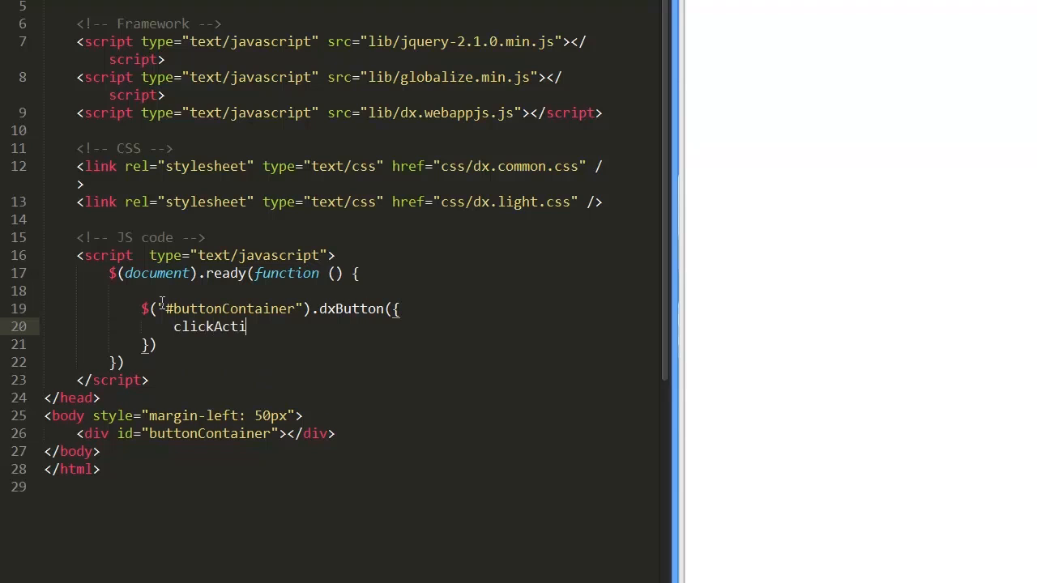
type("on: function")
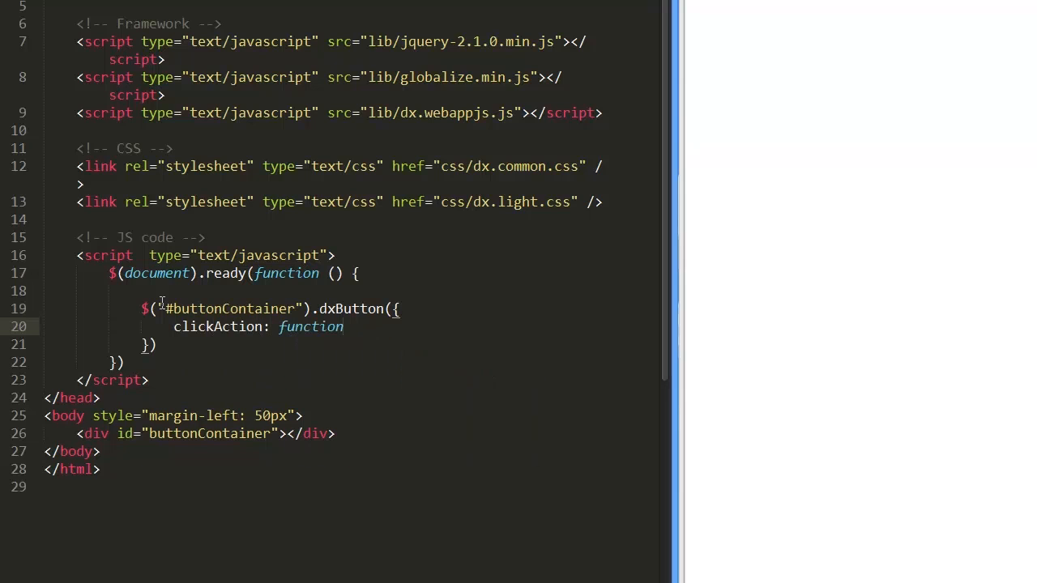
type("()")
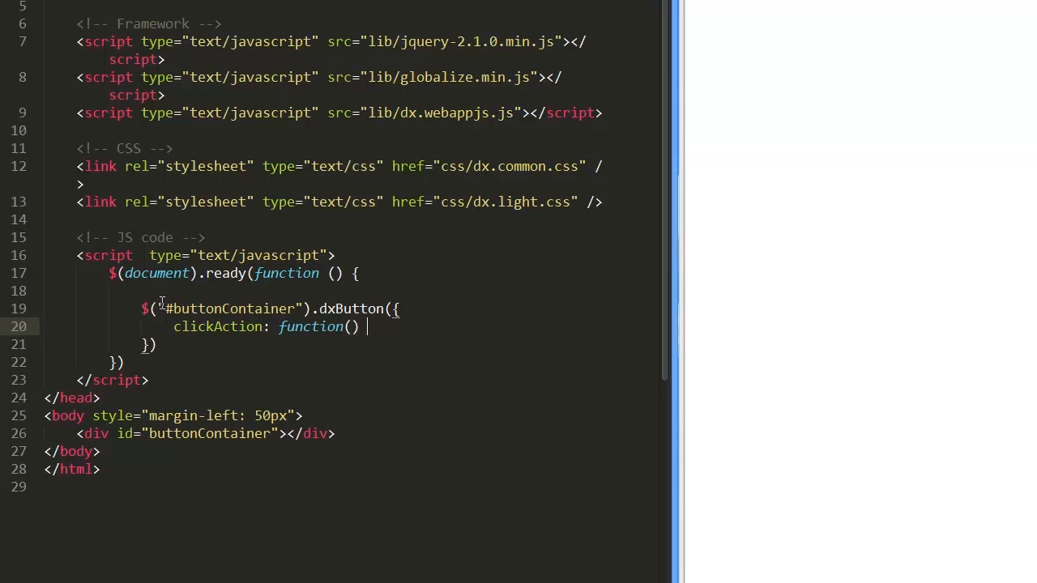
type("{")
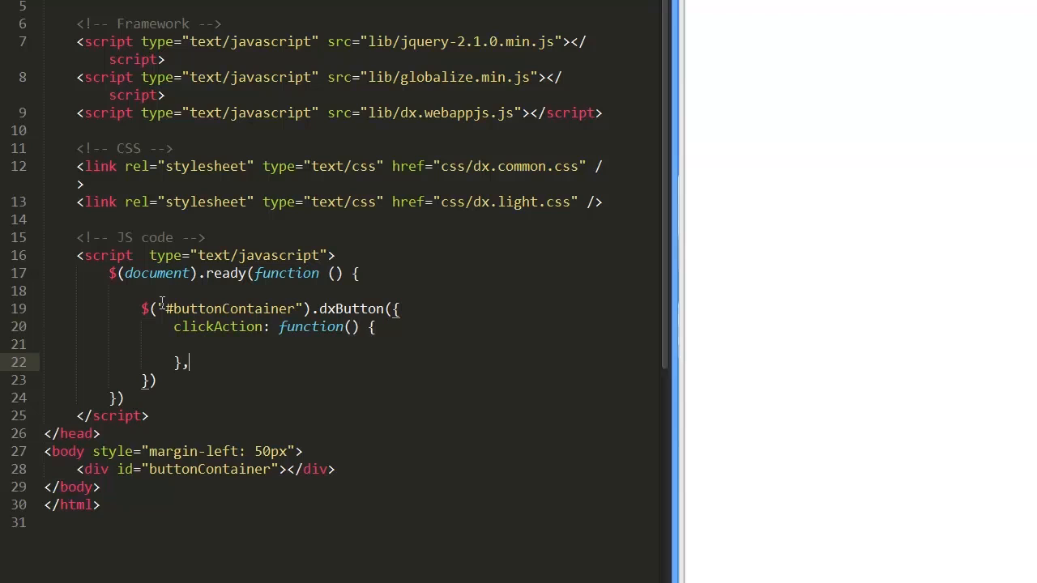
Give the dxButton the text "Show".
type("text: \"\"")
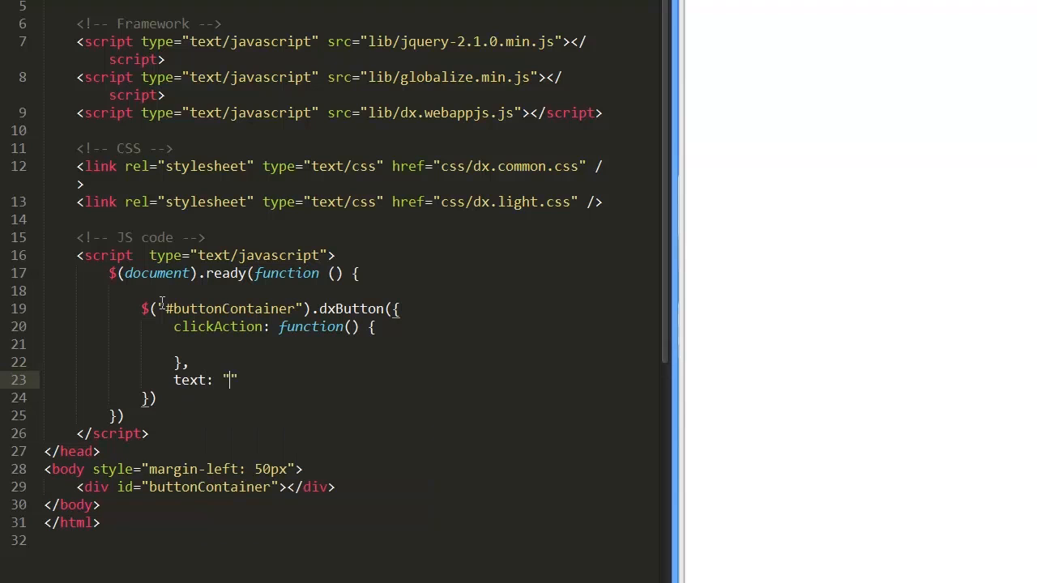
type("Show")
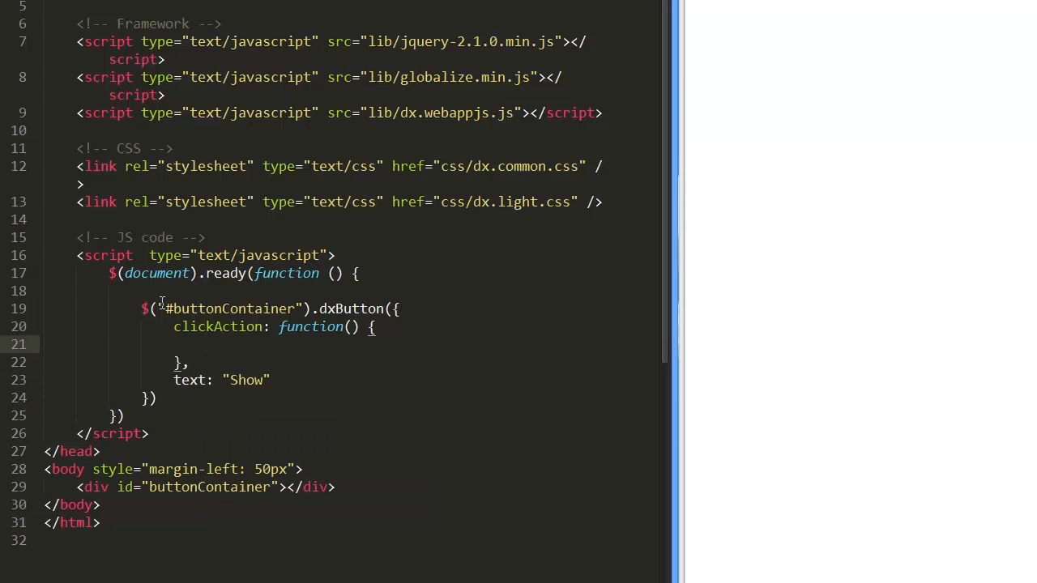
Call DevExpress.ui.tooltip.show() inside the clickAction handler.
type("DevExpres")
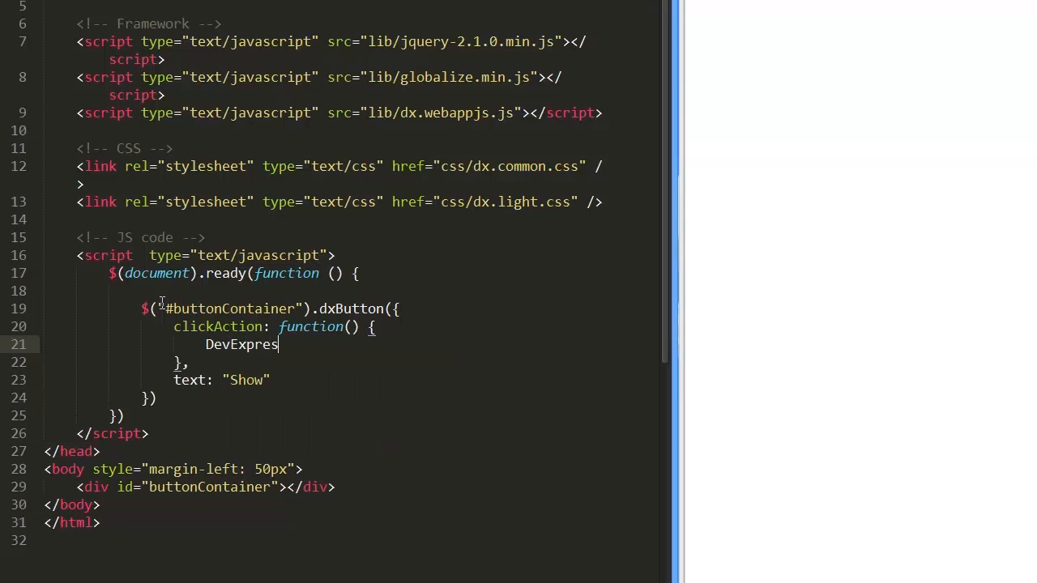
type(".ui.t")
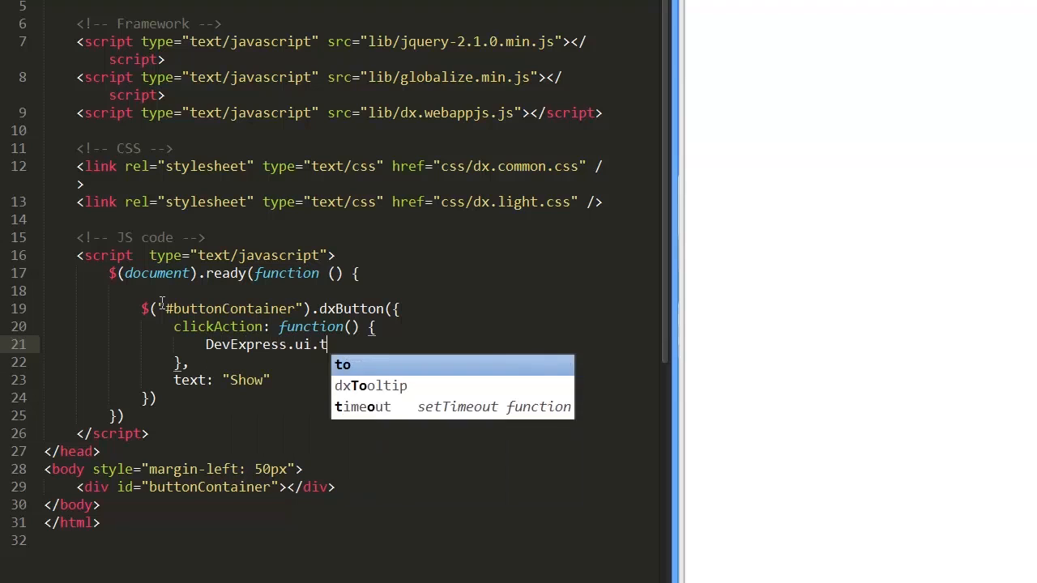
type("ooltip")
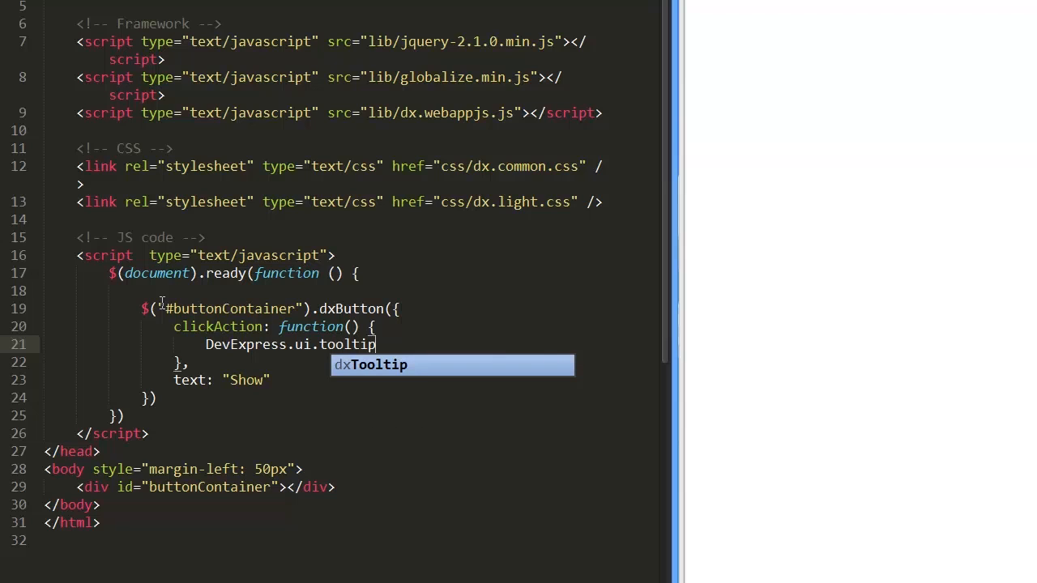
type(".show()")
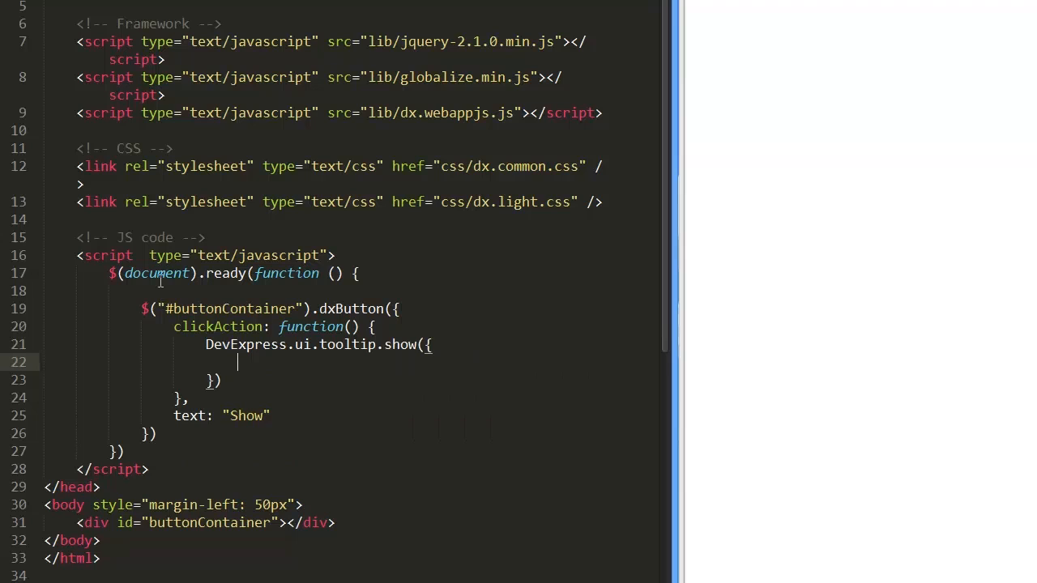
Give the tooltip target "#buttonContainer" and content "This is a tooltip".
type("target: \"#")
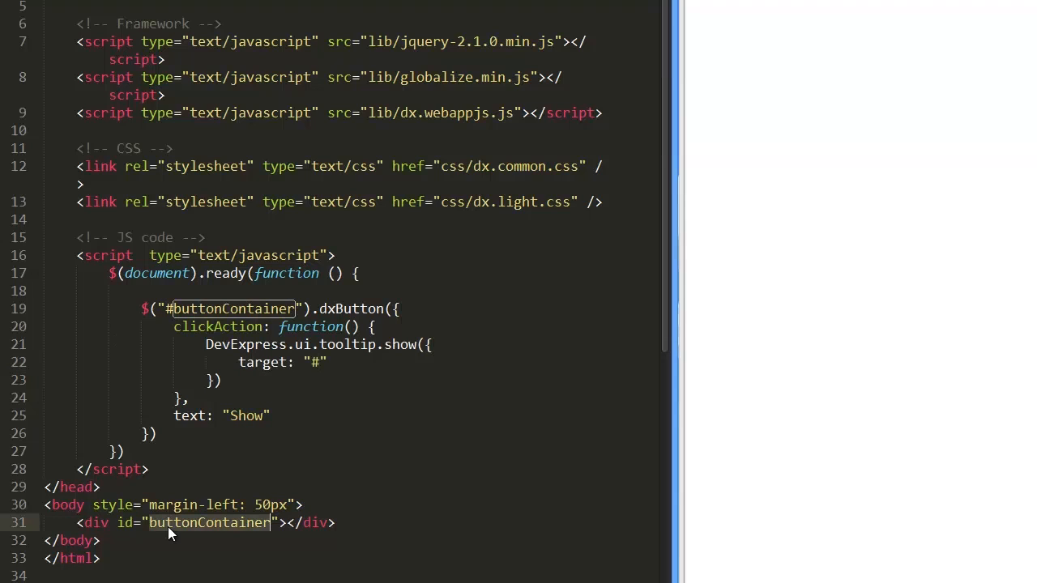
type("buttonContainer")
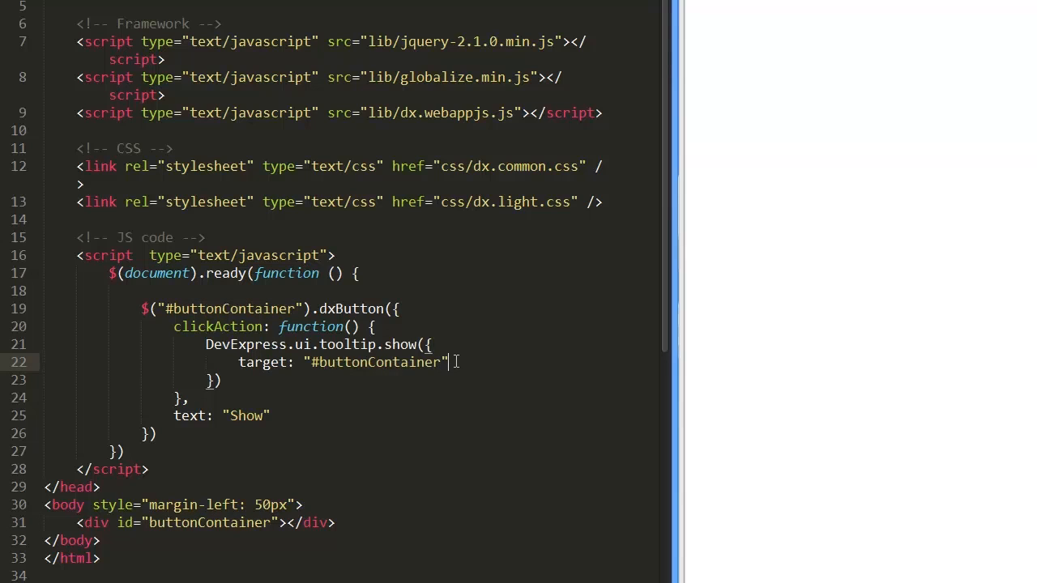
type("content: \"")
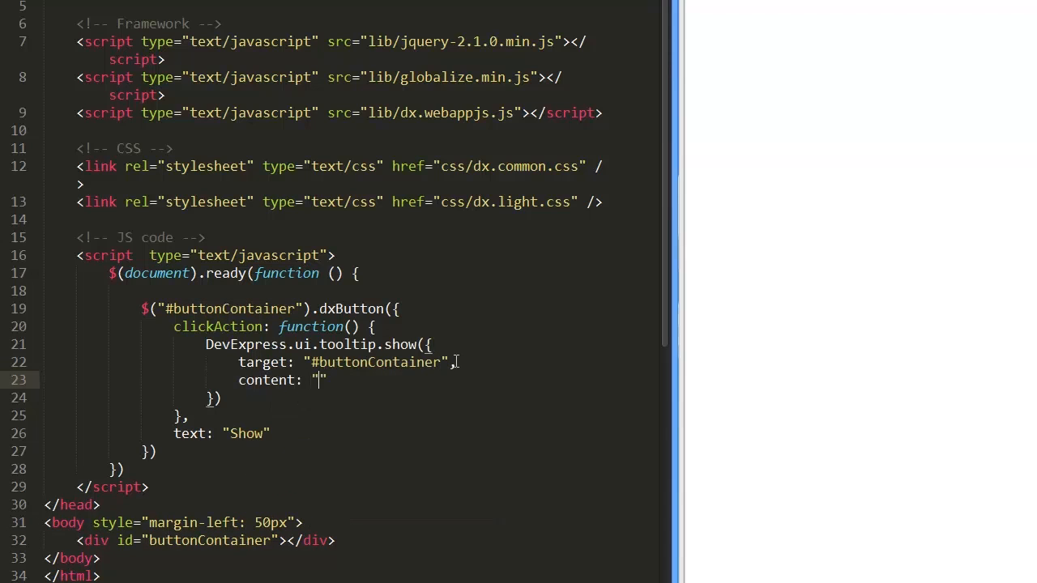
type("This is a too")
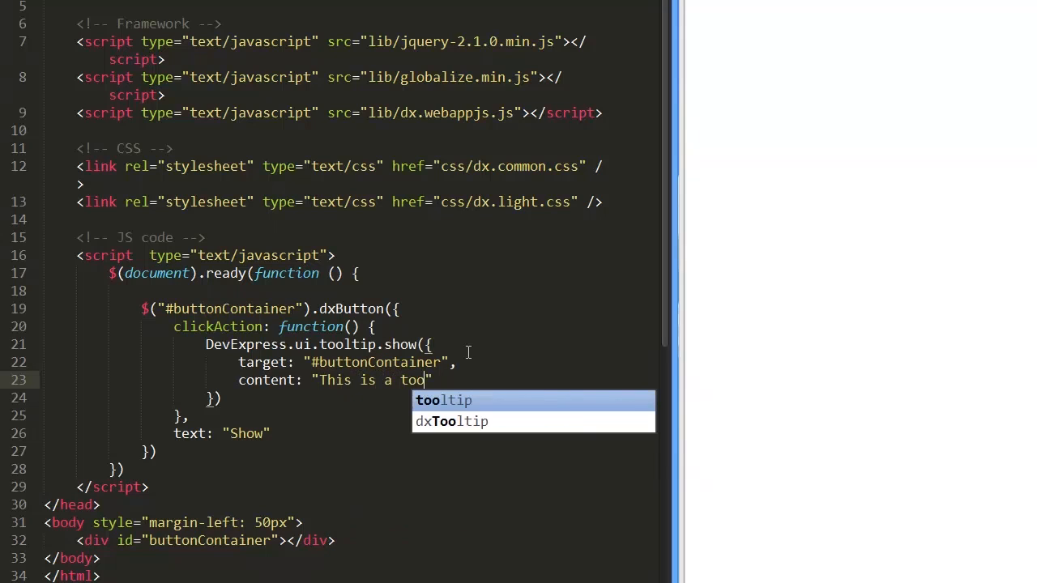
key("Tab")
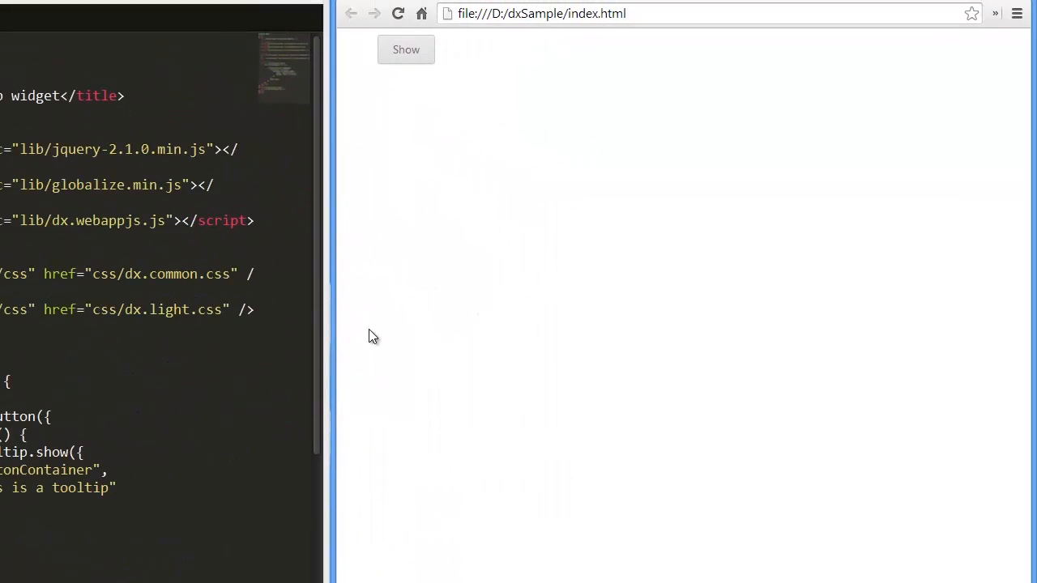
Make the 'This is a tooltip' tooltip appear via Show on the reloaded page.
left_click(405, 48)
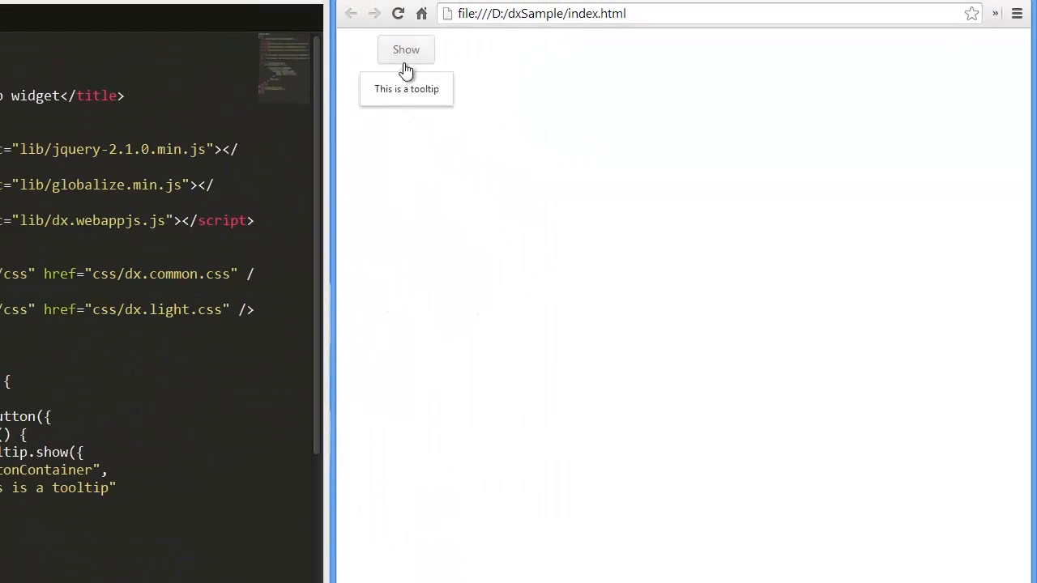